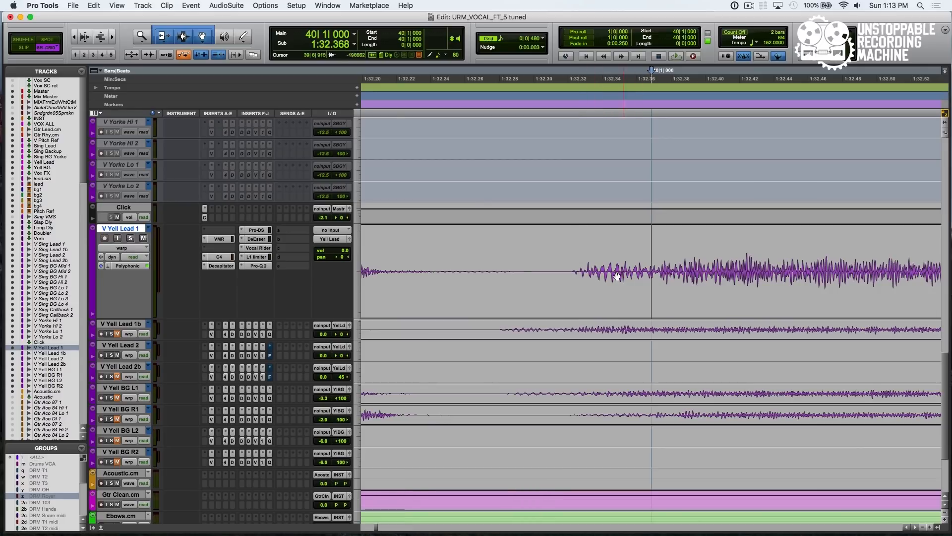
Place a warp marker on V Yell Lead 1 at the consonant-to-vowel transition near 40|2|000
click(672, 289)
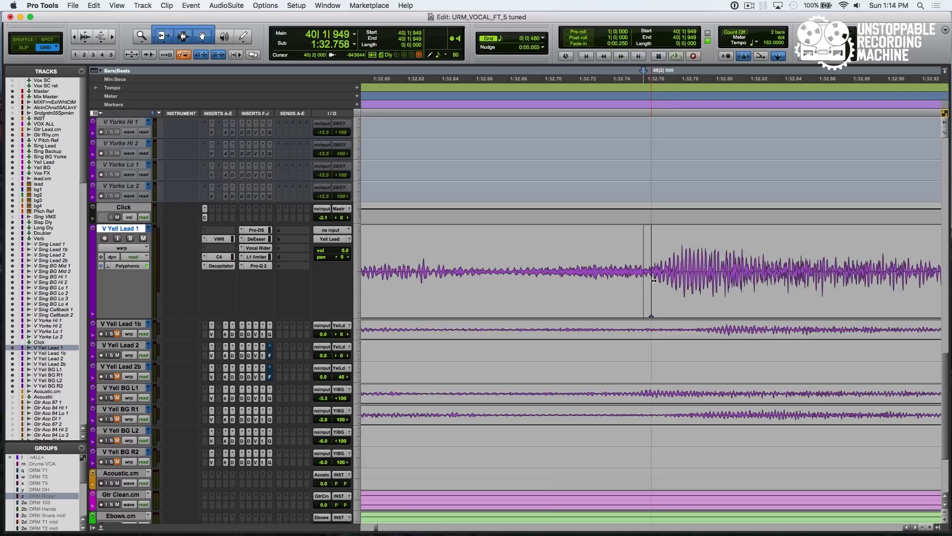
Zoom out and scroll to show several syllable bursts of the V Yell Lead 1 phrase around bar 40
key(shift+r)
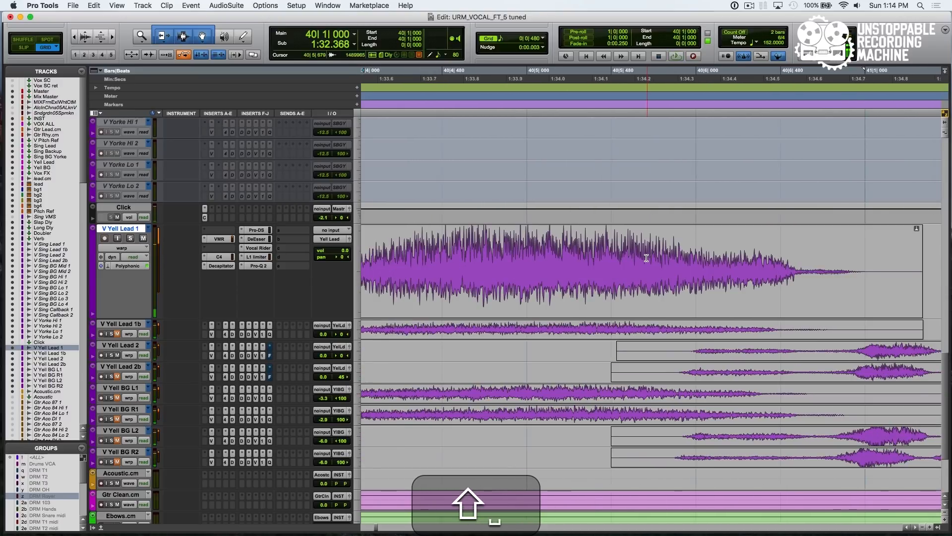
scroll(left, 3)
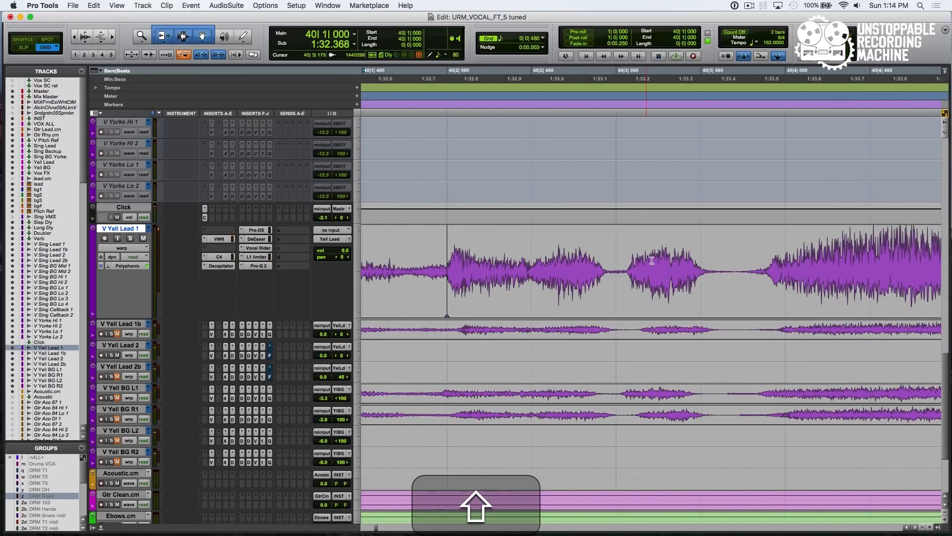